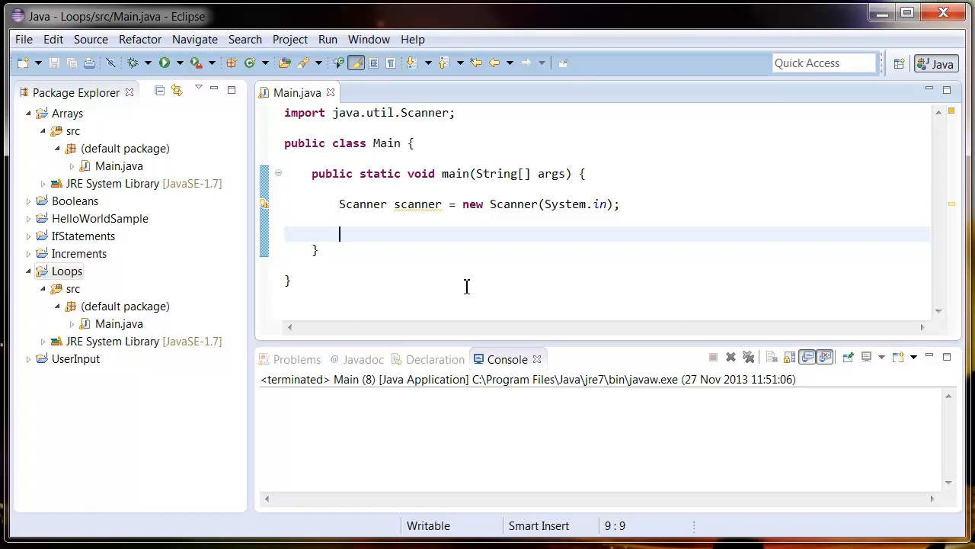
# Declare int myNumber = 7; and int usersGuess; below the Scanner line
pyautogui.write('int my')
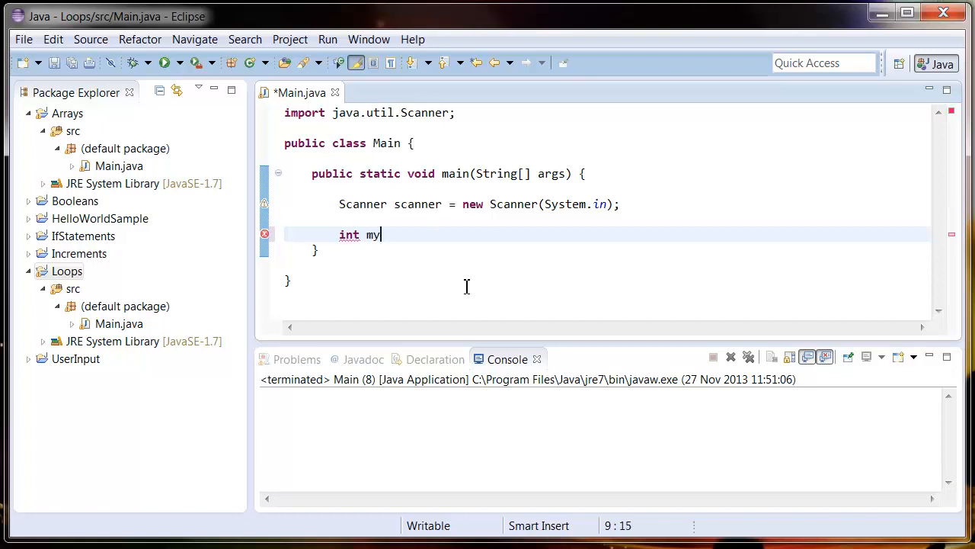
pyautogui.write('Number =')
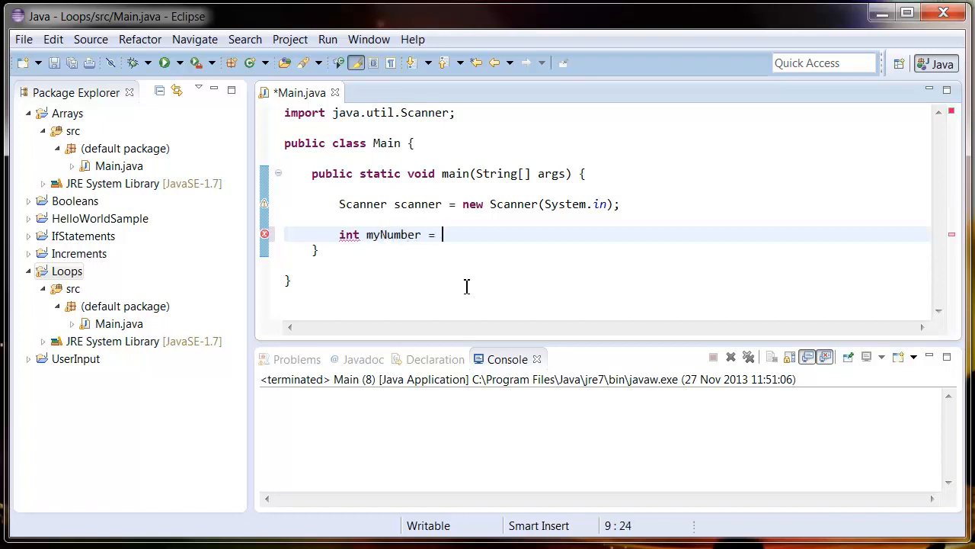
pyautogui.write('7;')
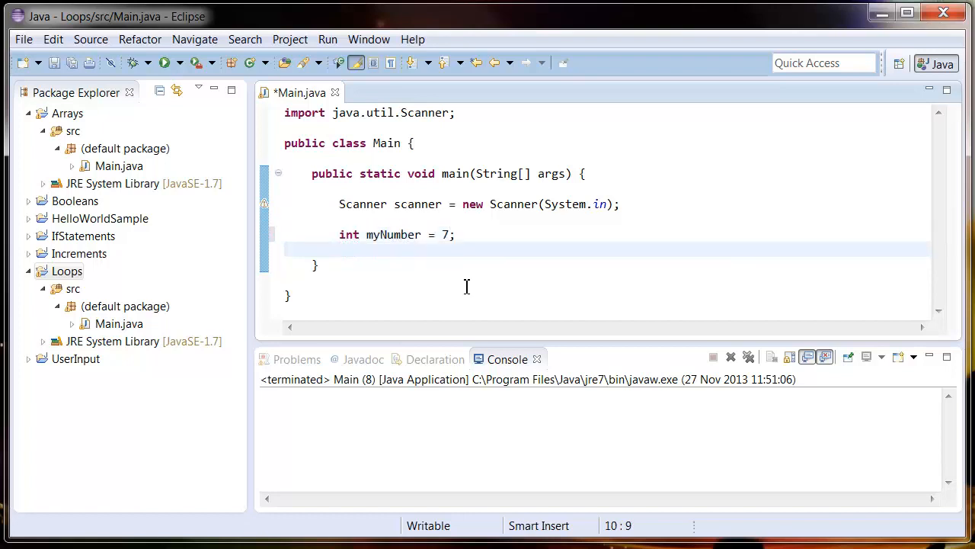
pyautogui.write('int')
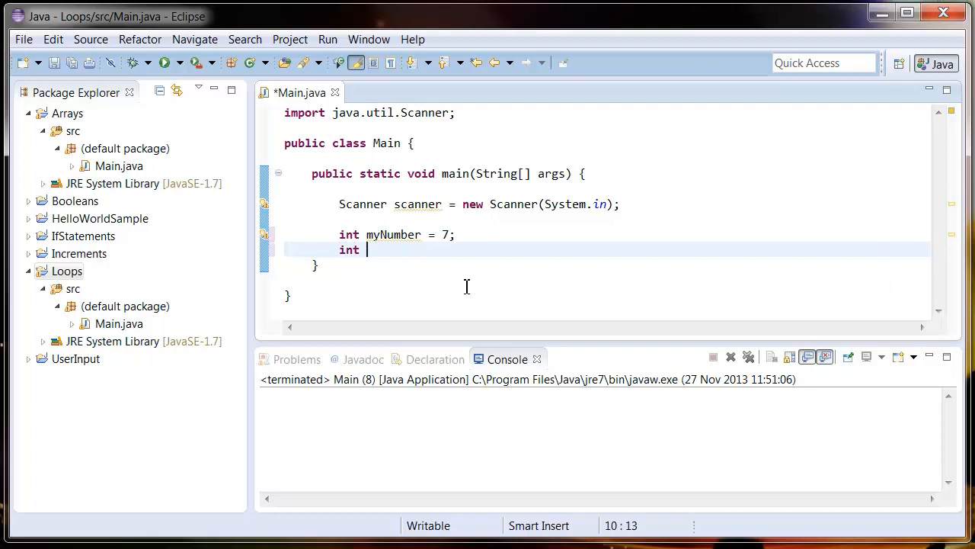
pyautogui.write('usersGue')
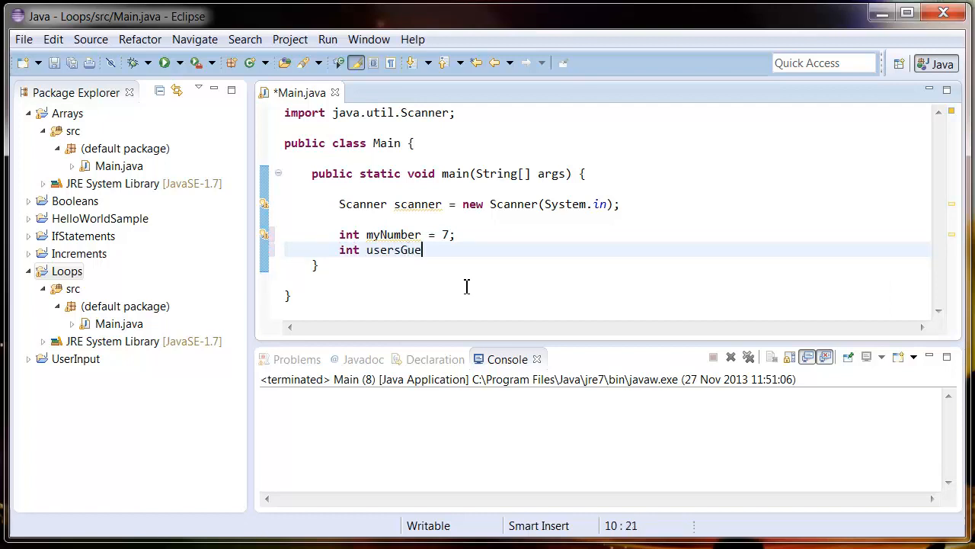
pyautogui.write('ss;')
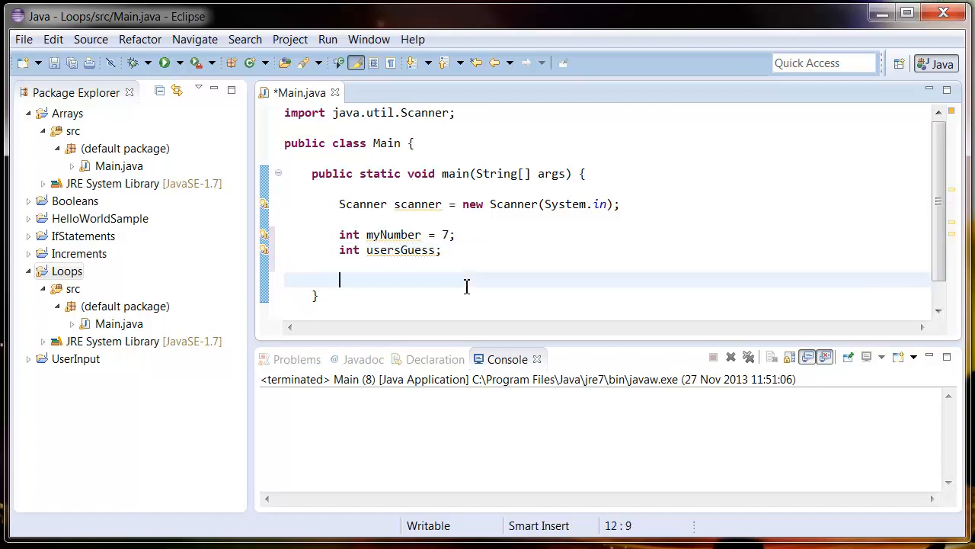
# Write an empty while (myNumber != usersGuess) loop and initialize usersGuess = 0
pyautogui.write('while (')
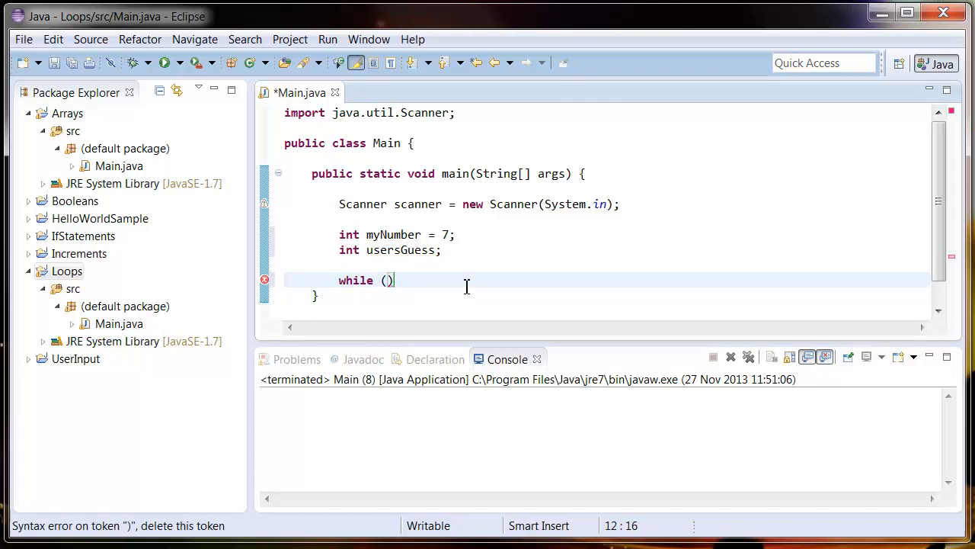
pyautogui.write('myNumber')
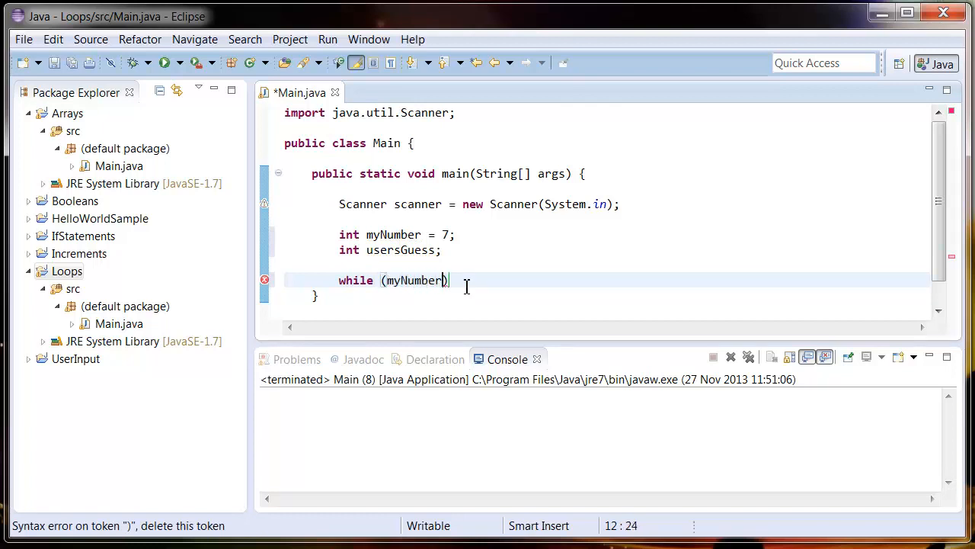
pyautogui.write('!= us')
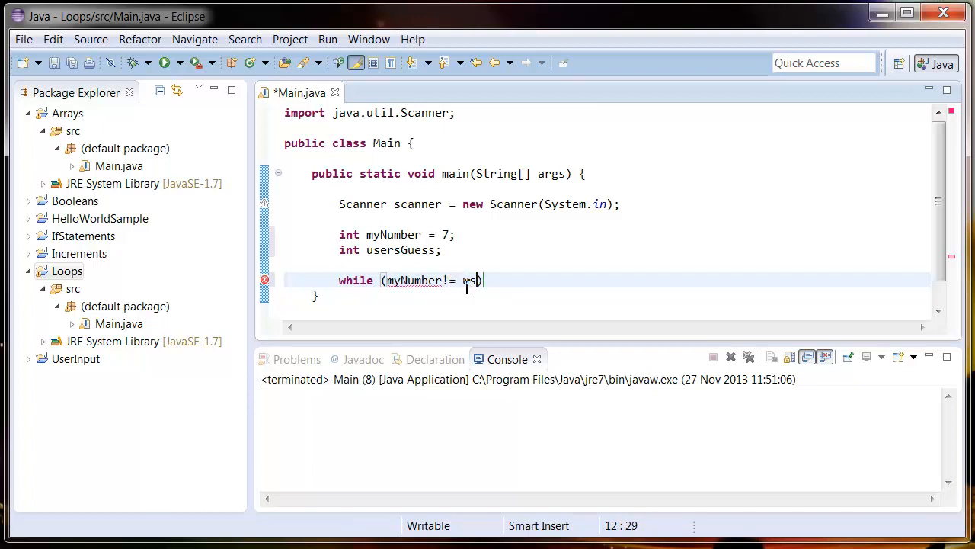
pyautogui.write('ersGuess')
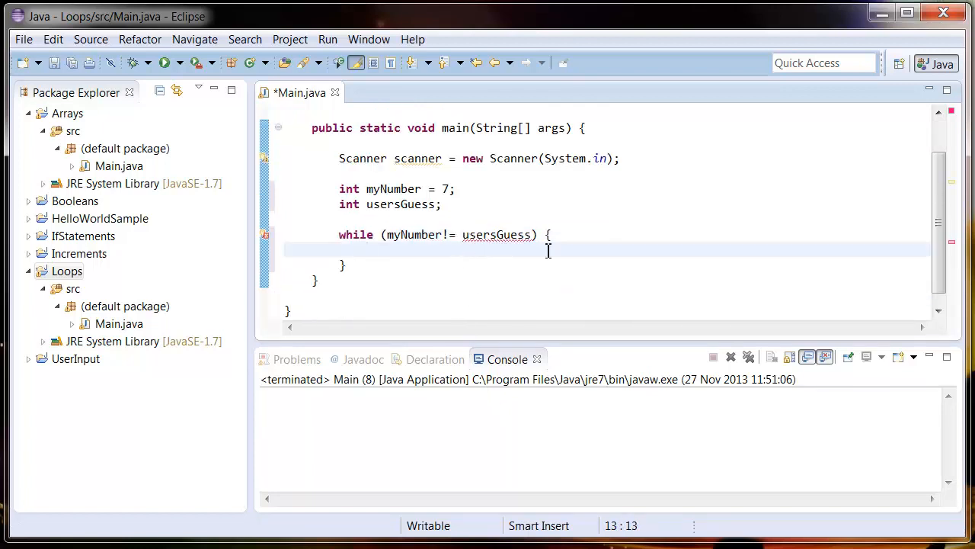
pyautogui.moveTo(549, 235); pyautogui.dragTo(343, 265)
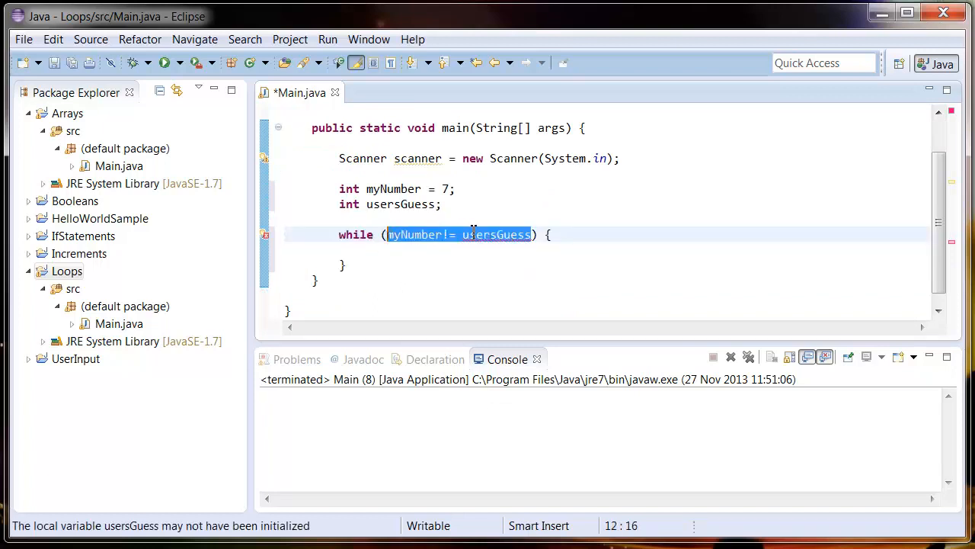
pyautogui.click(500, 235)
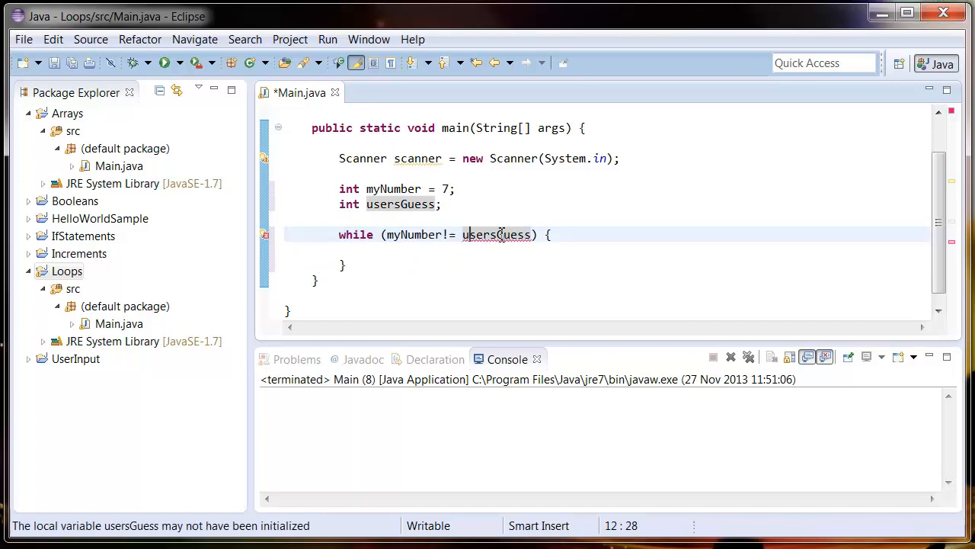
pyautogui.moveTo(500, 235)
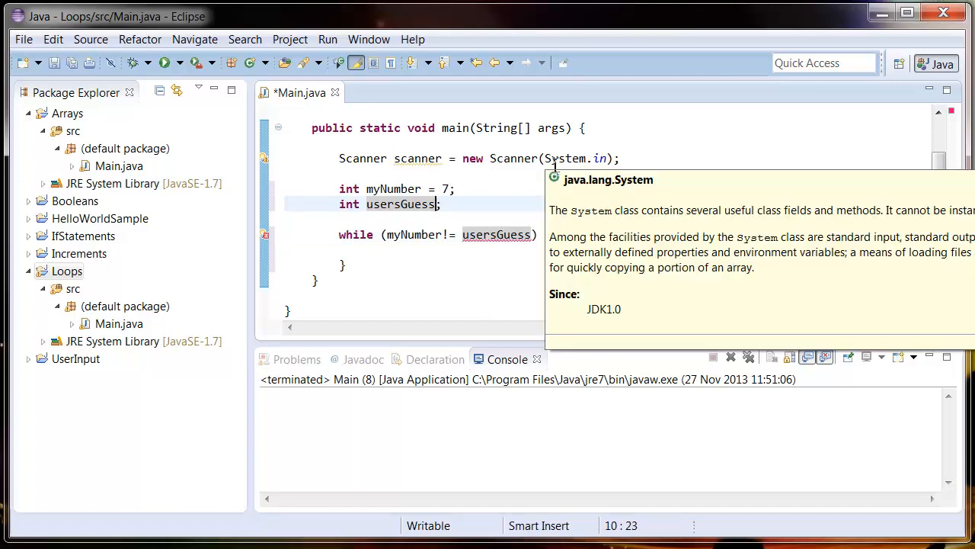
pyautogui.write('= 0')
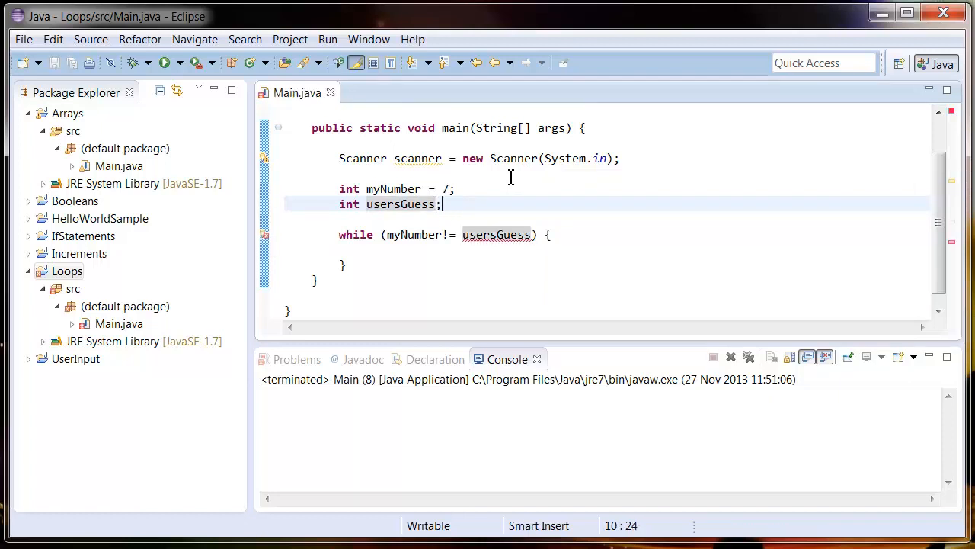
# Print the "Guess My Number: " prompt and call scanner.nextInt() before the loop
pyautogui.write('System.out.println();')
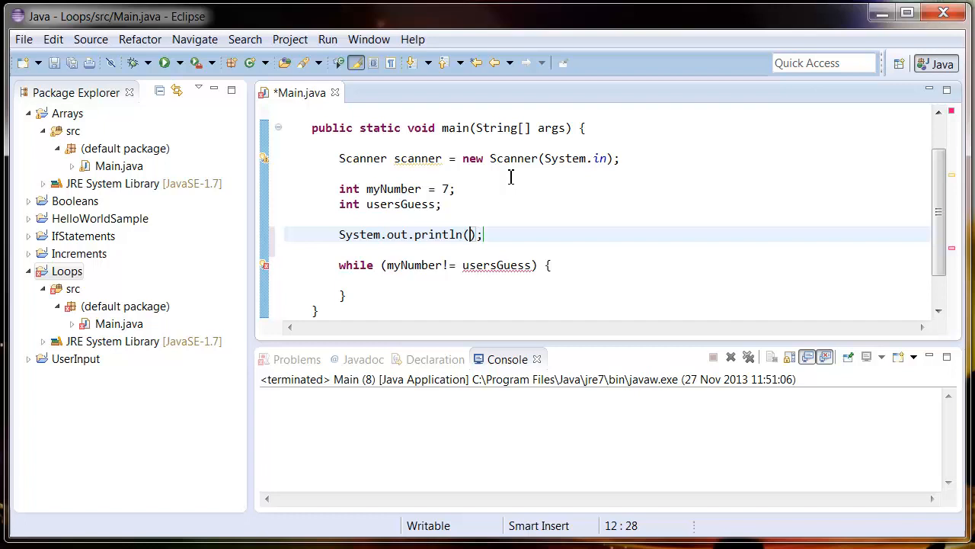
pyautogui.write('"Guess My Numb')
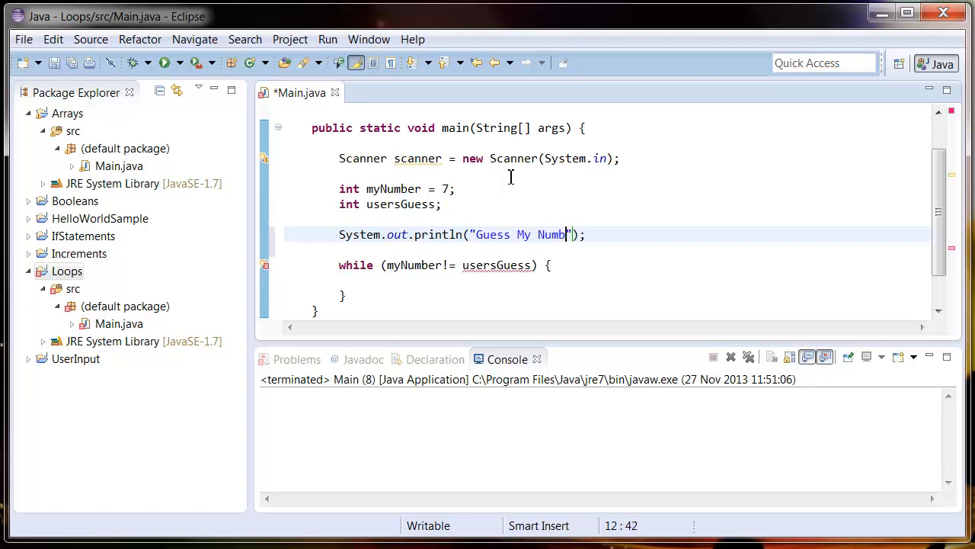
pyautogui.write('er:')
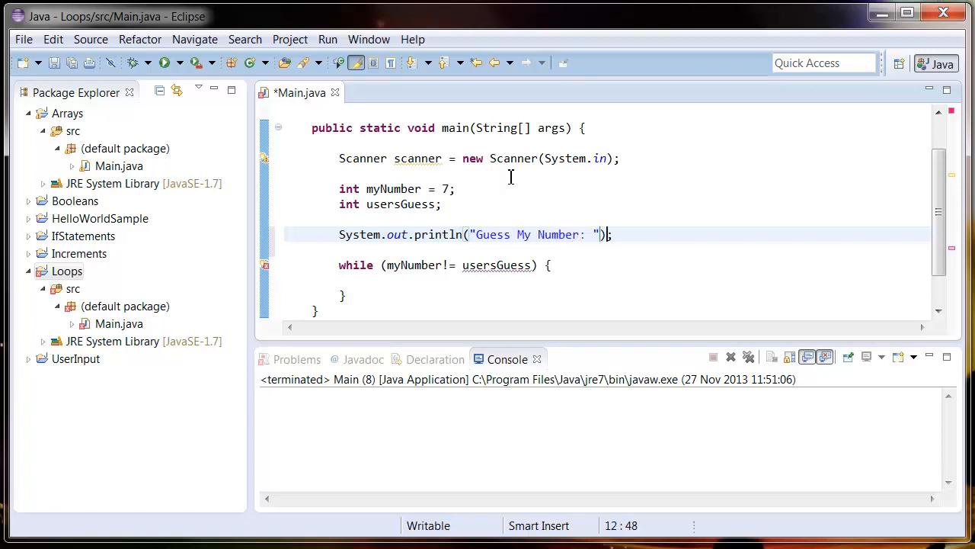
pyautogui.write('sca')
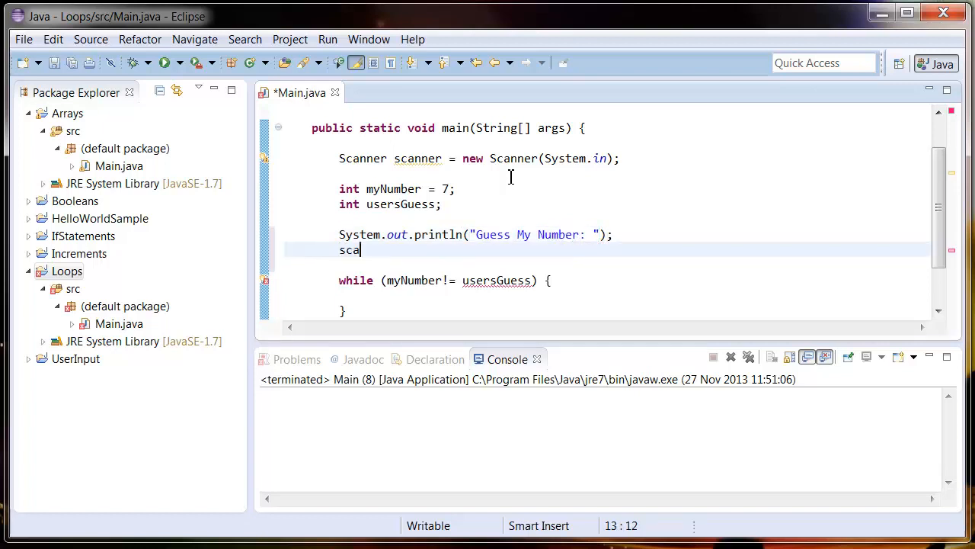
pyautogui.write('nner.')
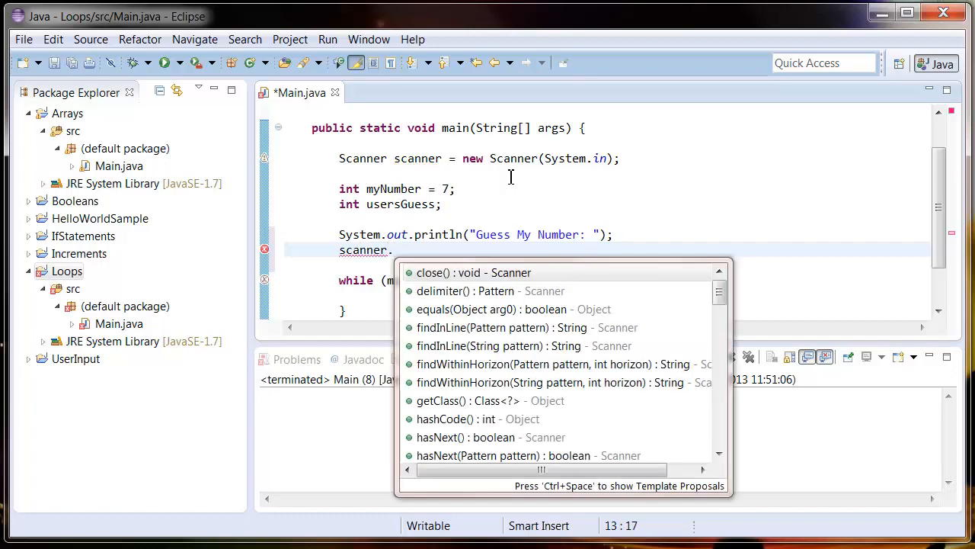
pyautogui.write('nextI')
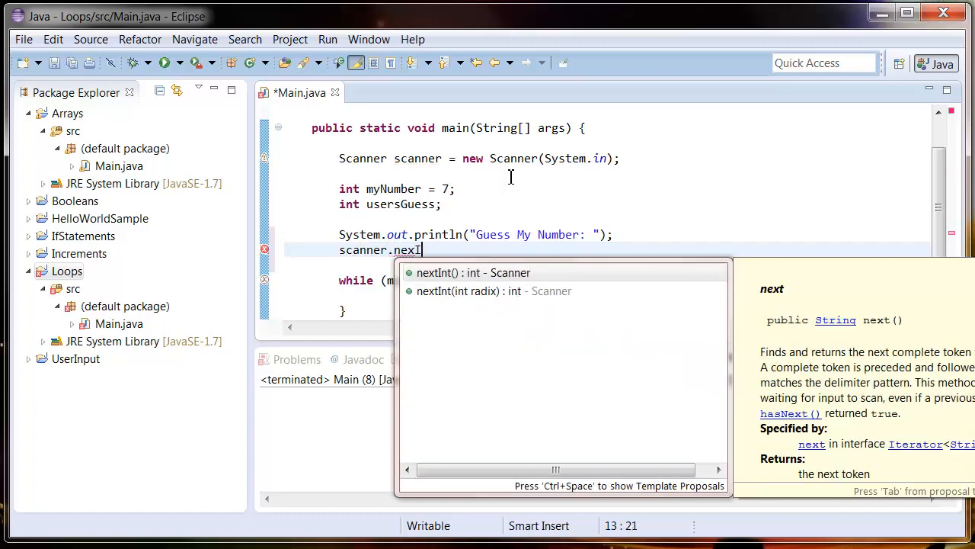
# Store the read number as usersGuess = scanner.nextInt() and move into the loop body
pyautogui.click(469, 272)
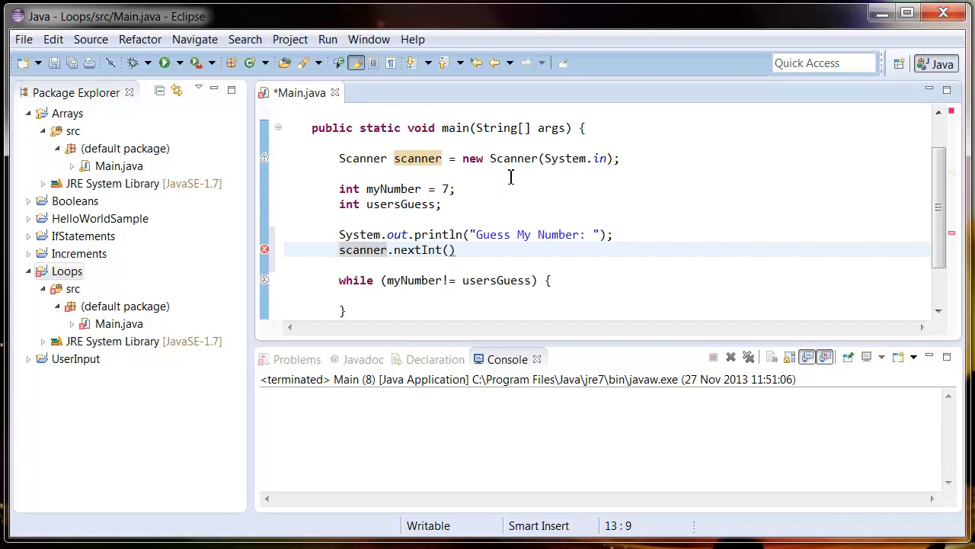
pyautogui.write('userGuess')
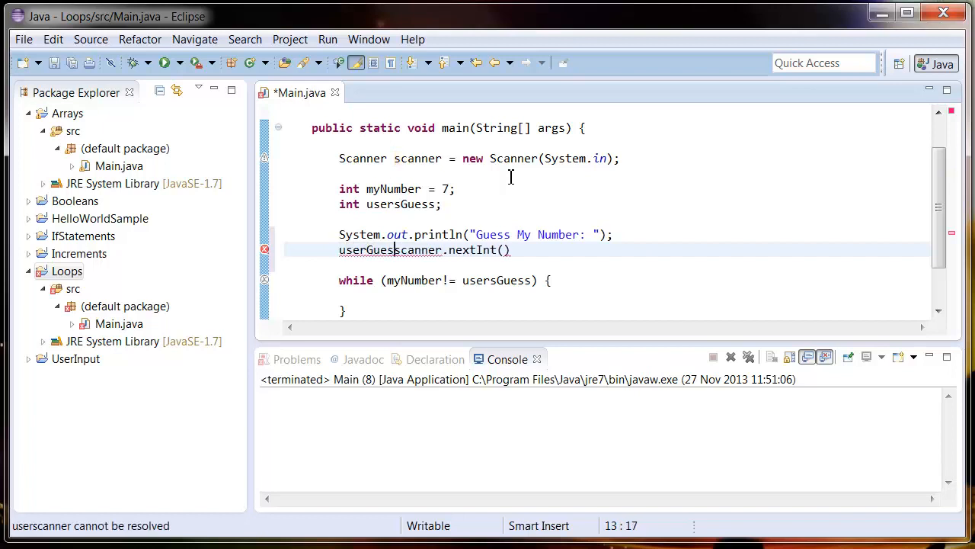
pyautogui.write('=')
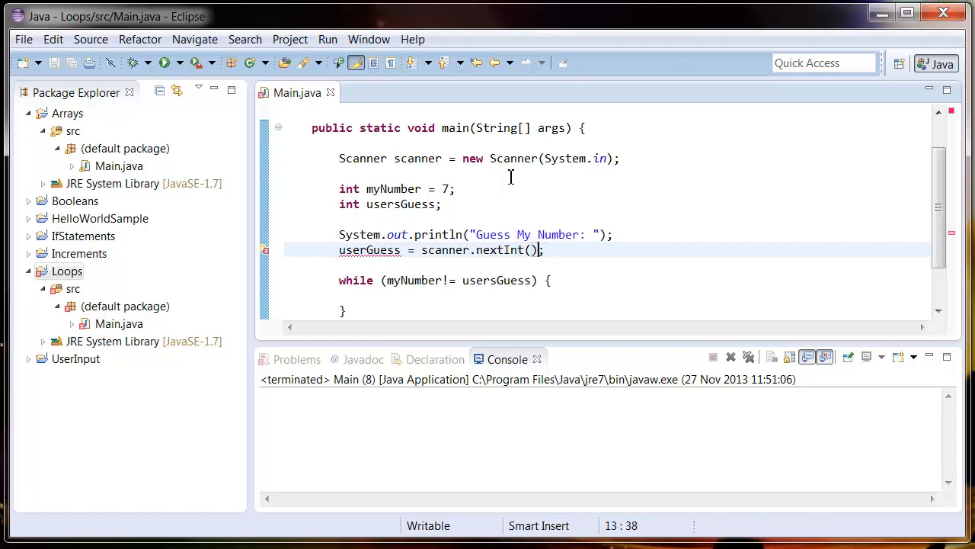
pyautogui.click(368, 250)
pyautogui.write('s')
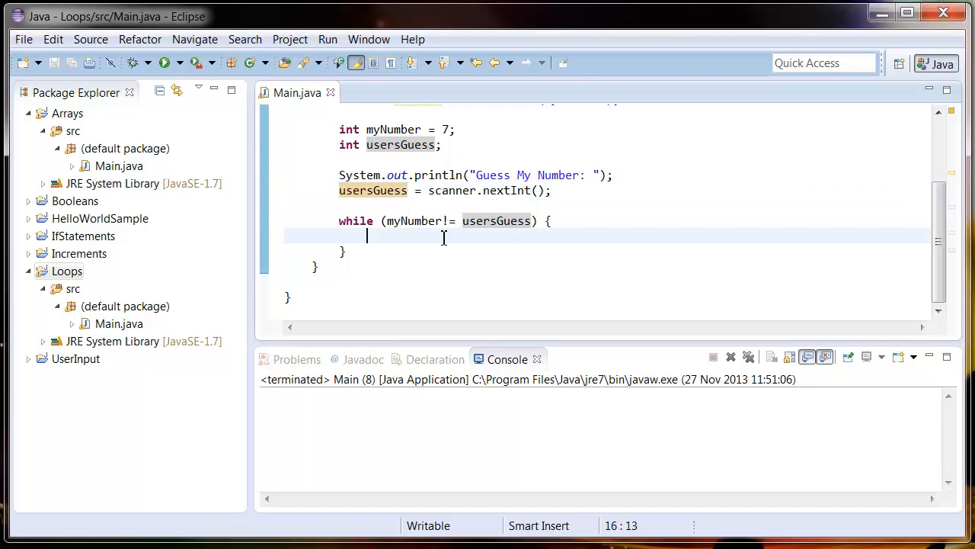
# Repeat the prompt and usersGuess = scanner.nextInt() lines inside the while loop
pyautogui.write('S')
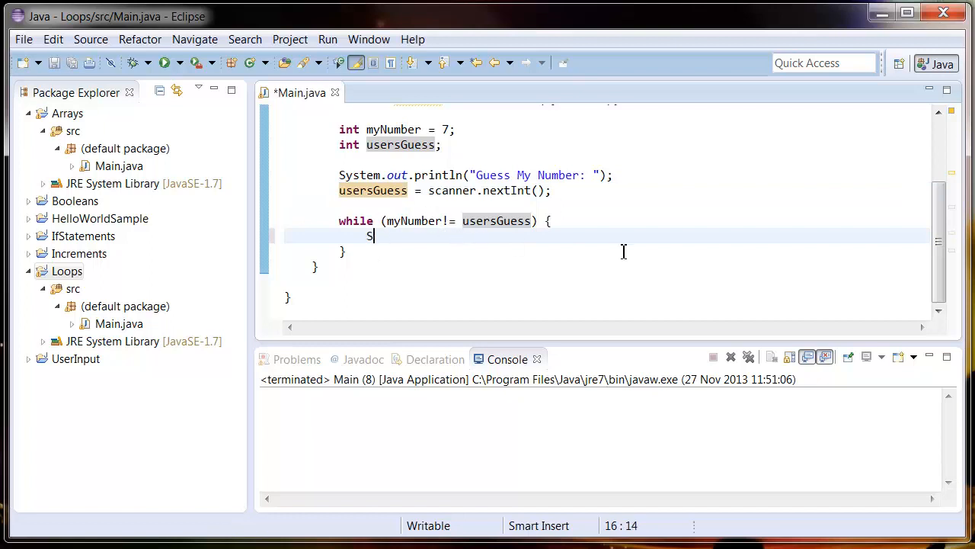
pyautogui.write('ystem')
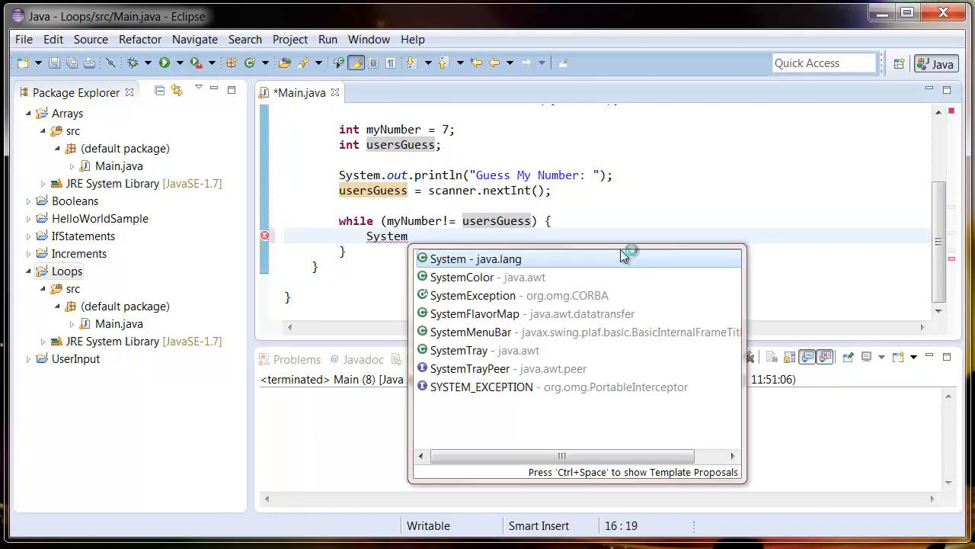
pyautogui.write('.out')
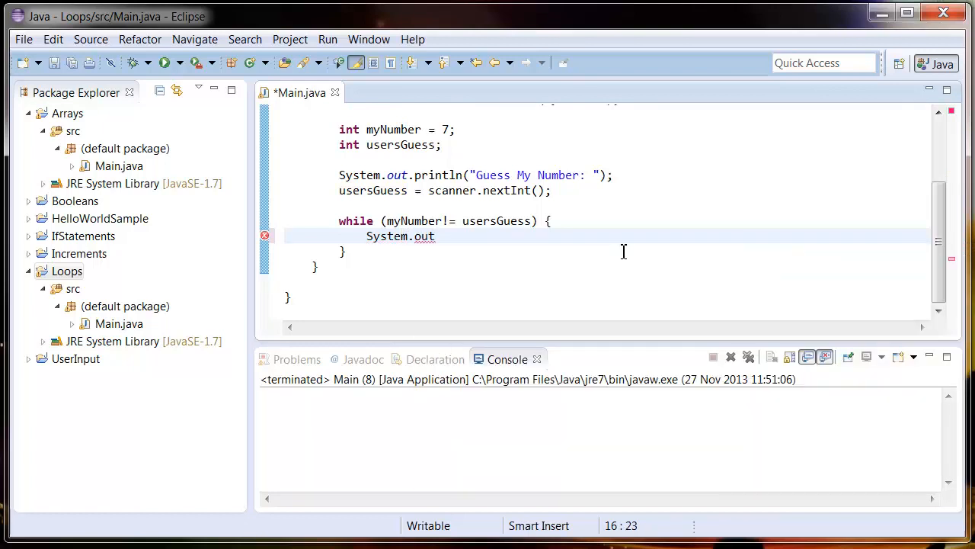
pyautogui.doubleClick(518, 221)
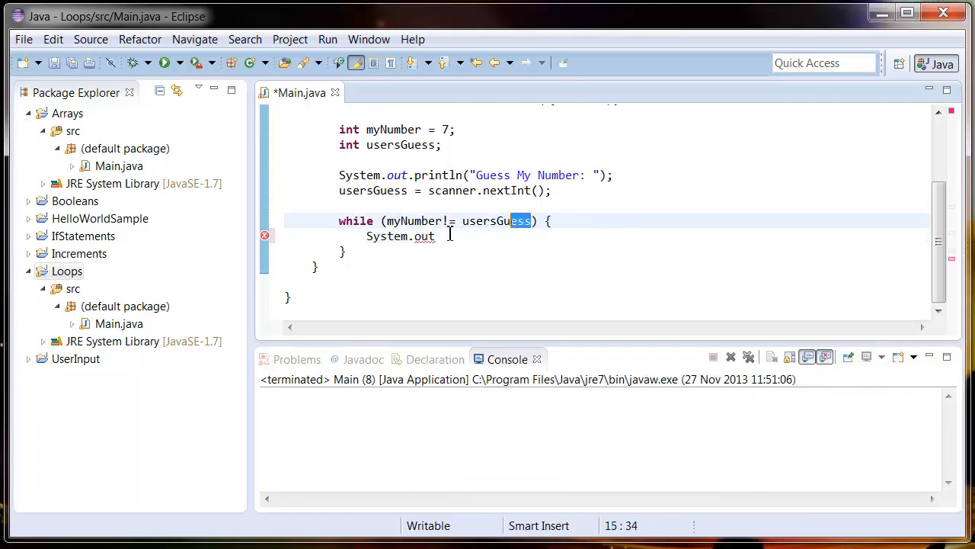
pyautogui.moveTo(338, 174); pyautogui.dragTo(552, 191)
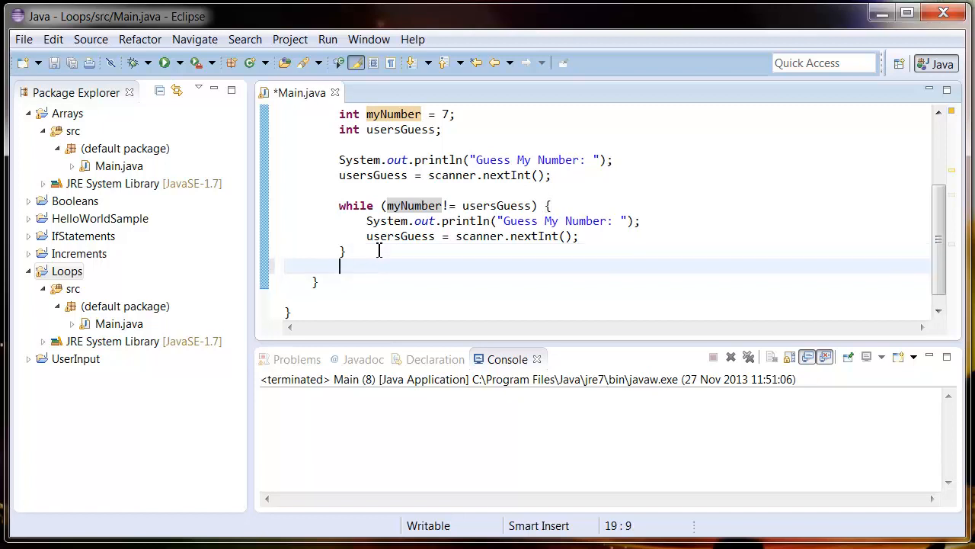
# Add System.out.println("You got it"); after the loop
pyautogui.write('System.out.println();')
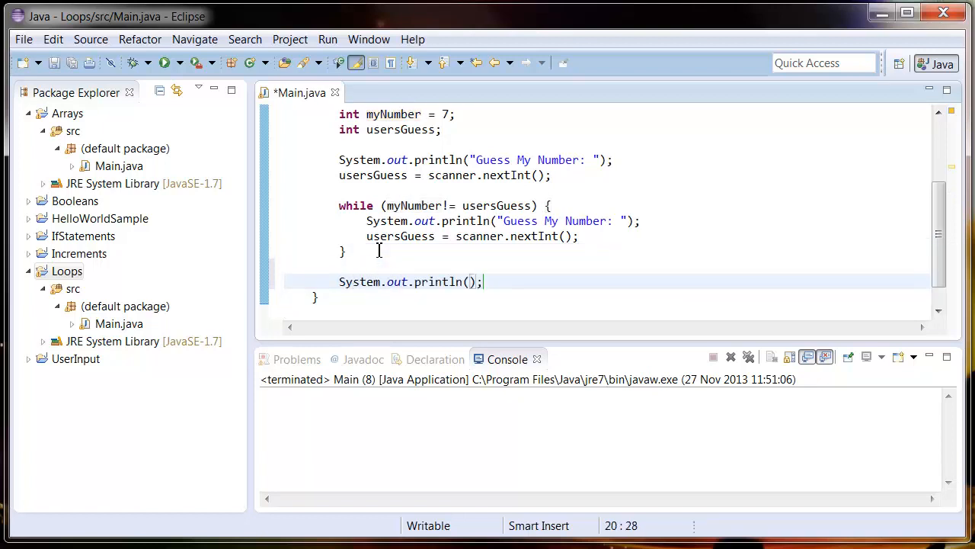
pyautogui.write('"Your "')
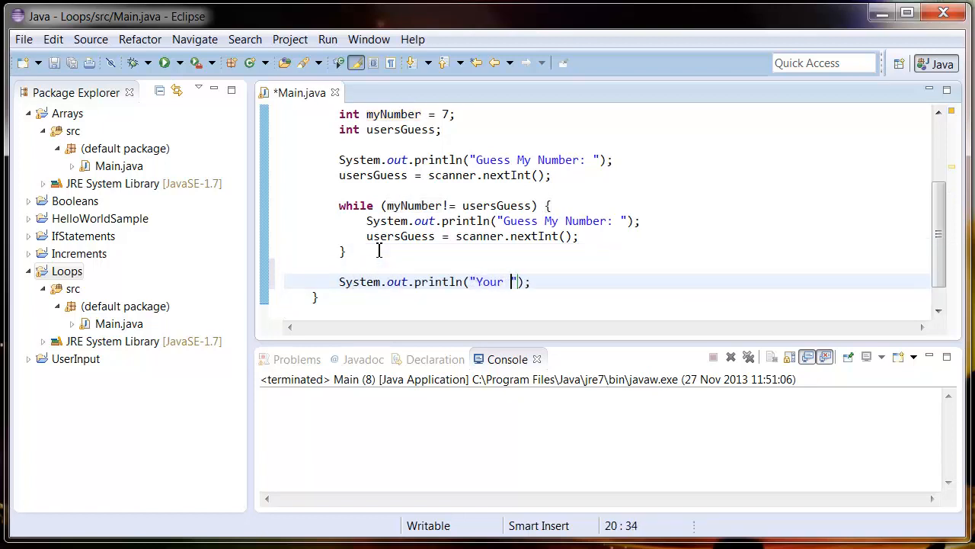
pyautogui.write('You got i')
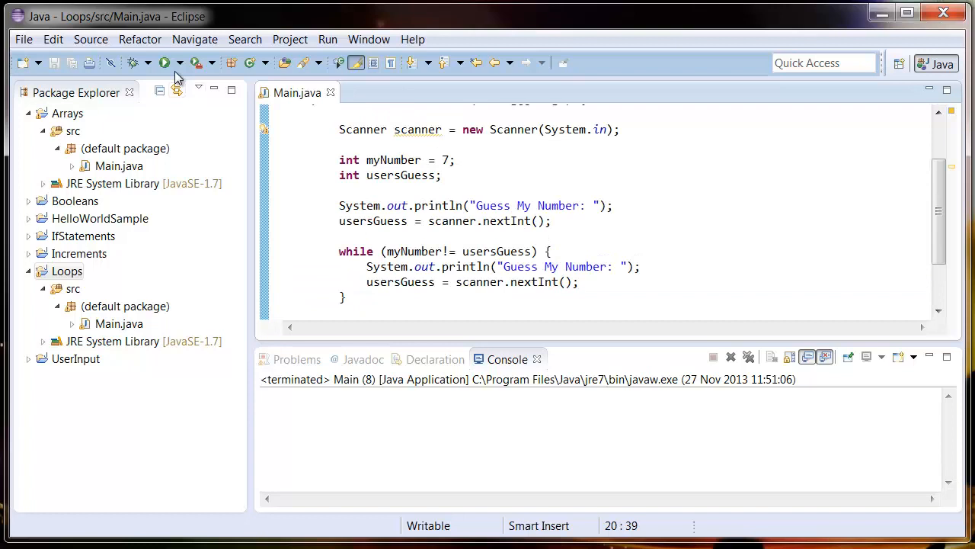
# Run the program, guessing 1 then 7 so the console prints "You got it"
pyautogui.click(161, 63)
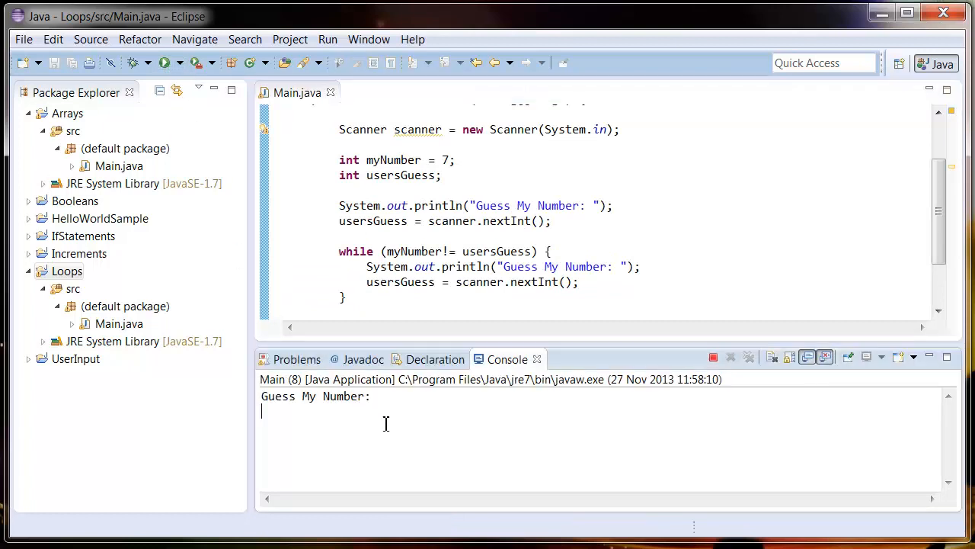
pyautogui.write('1')
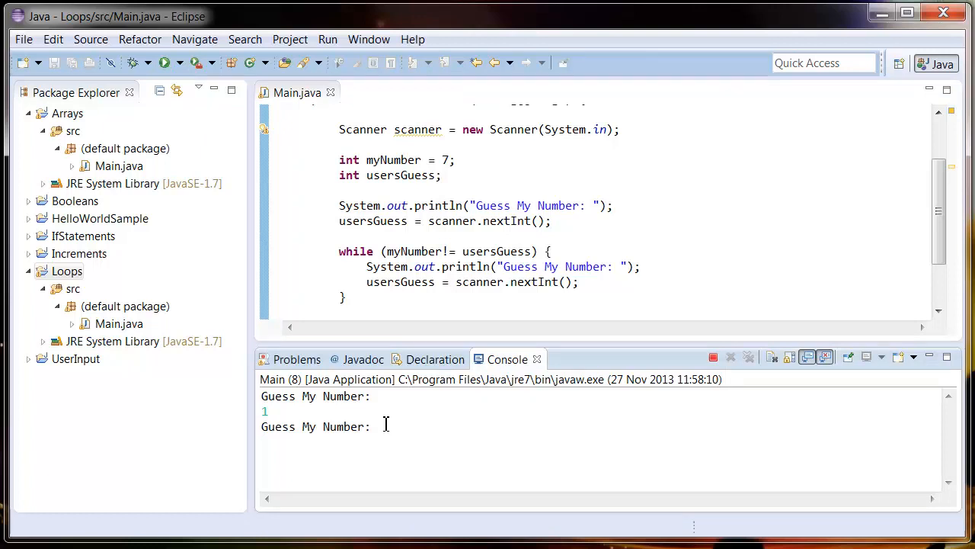
pyautogui.write('7')
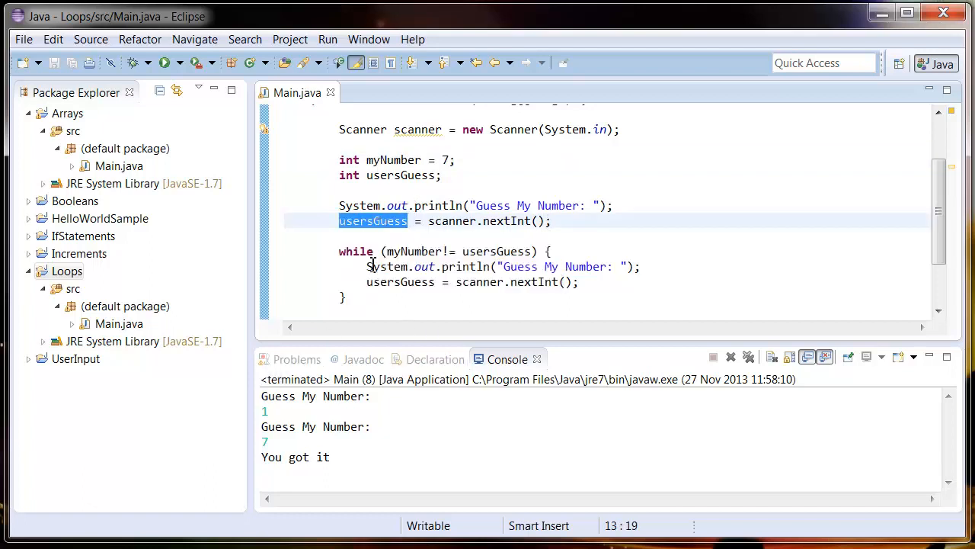
pyautogui.click(390, 252)
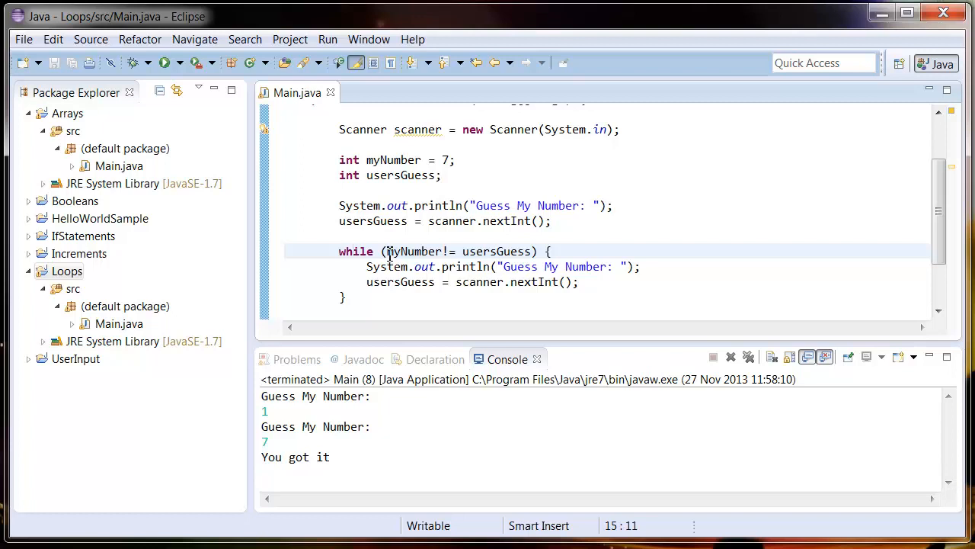
pyautogui.doubleClick(414, 250)
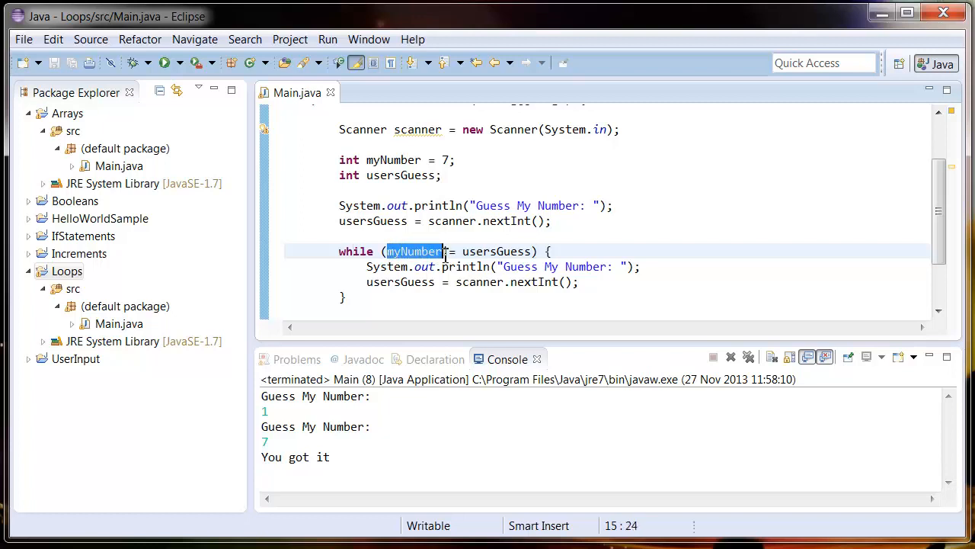
pyautogui.moveTo(497, 250)
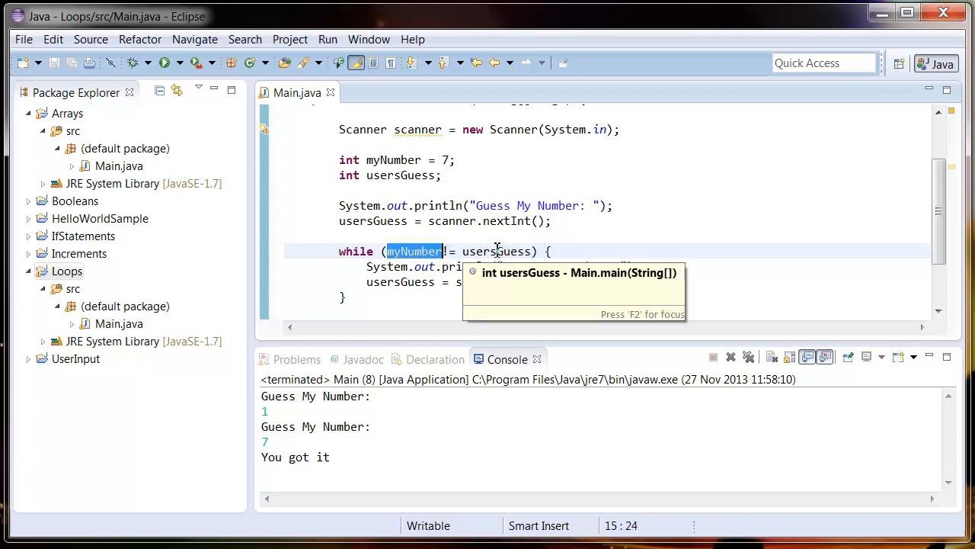
pyautogui.moveTo(496, 265)
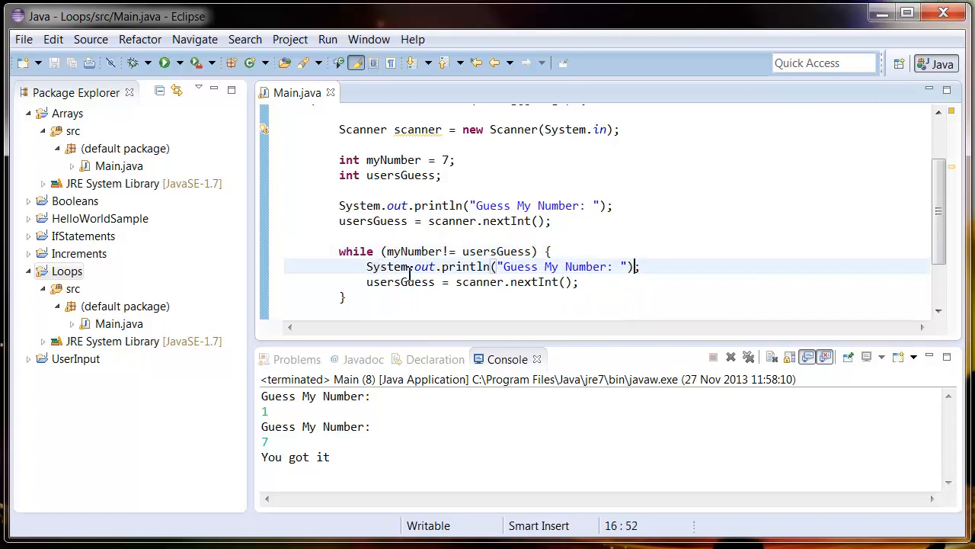
pyautogui.moveTo(463, 295)
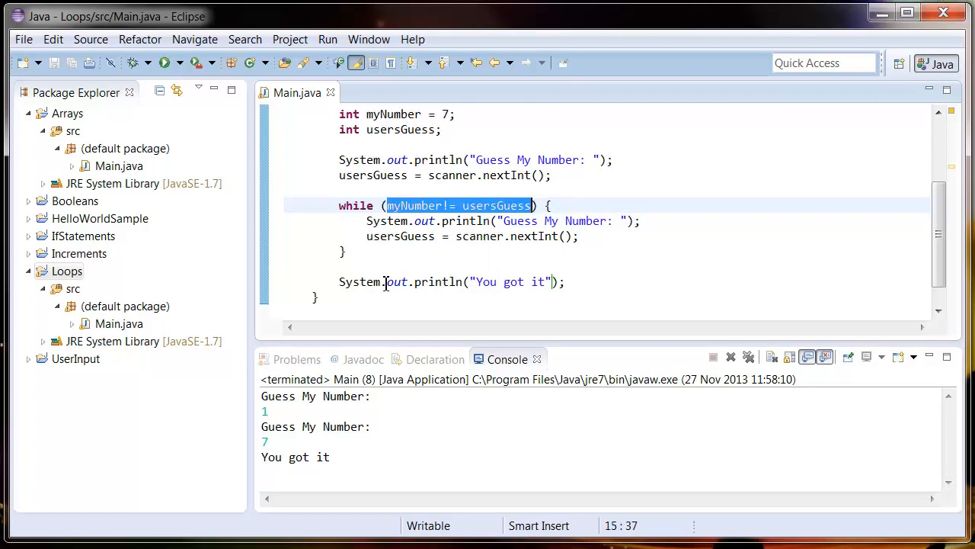
pyautogui.click(562, 282)
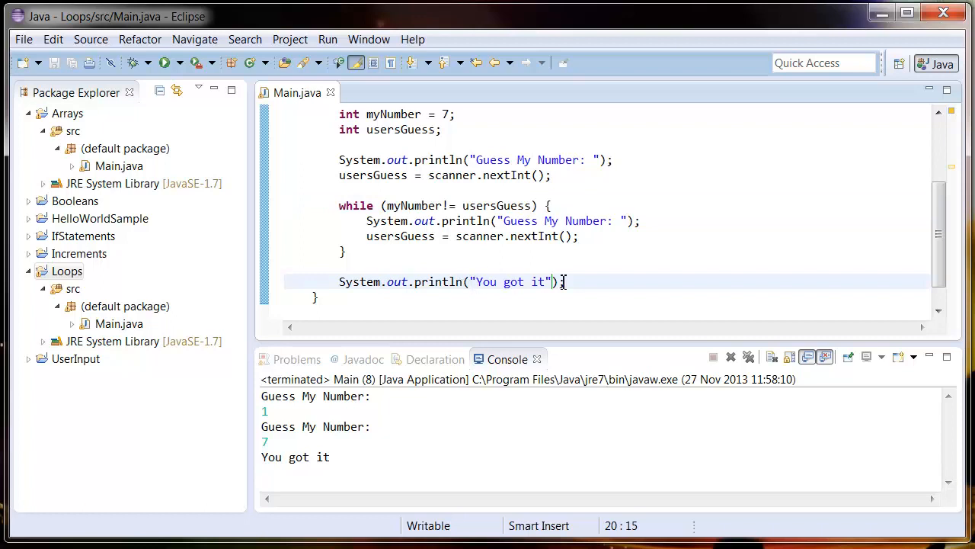